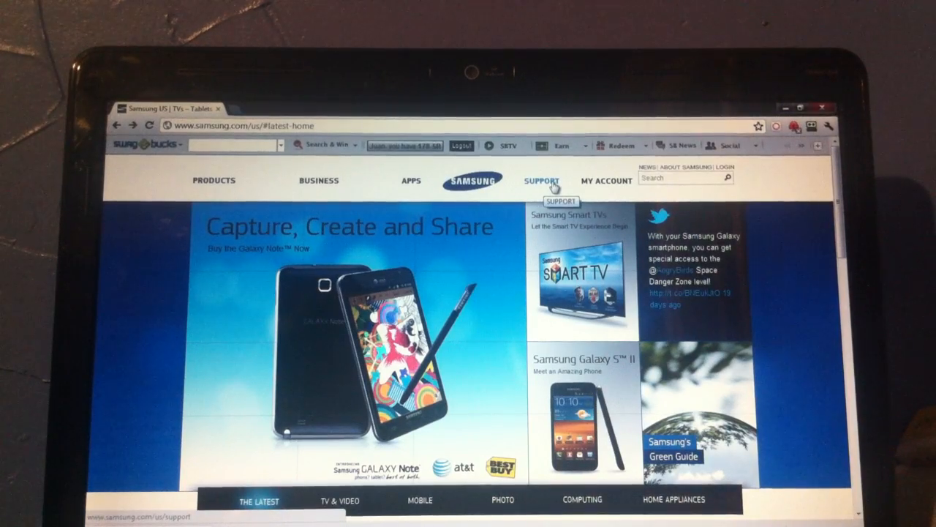
# Open the Support section from samsung.com's top navigation bar.
pyautogui.click(541, 179)
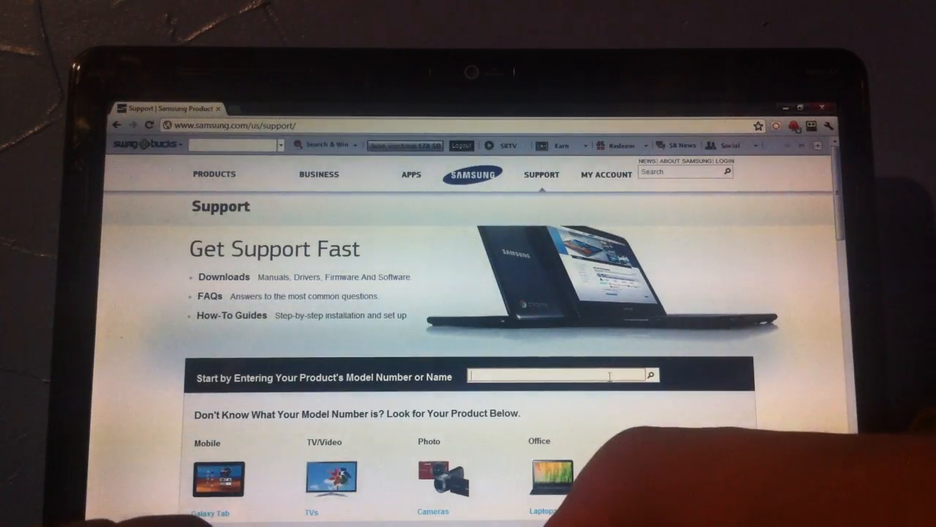
# Search 'samsung infuse', pick the Infuse 4G Smartphone, and list all its downloads.
pyautogui.write('sam')
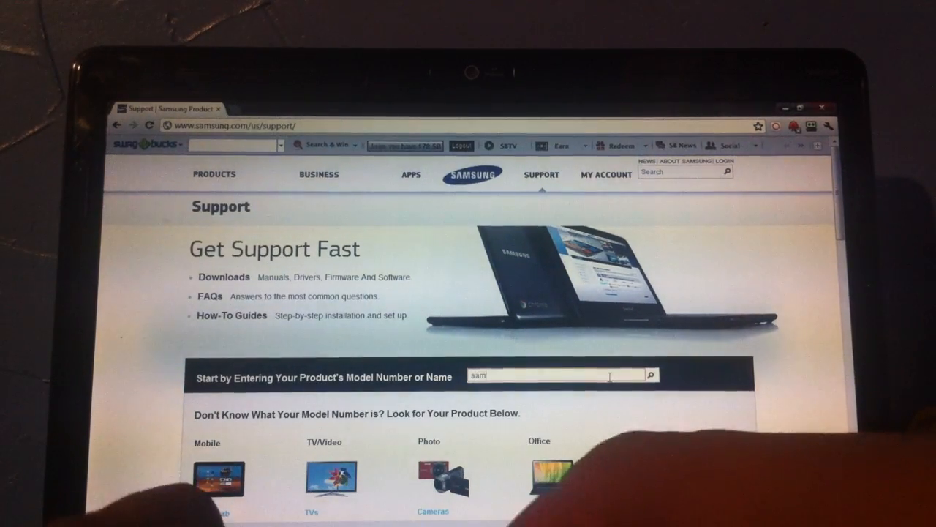
pyautogui.write('samsung infuse 4g')
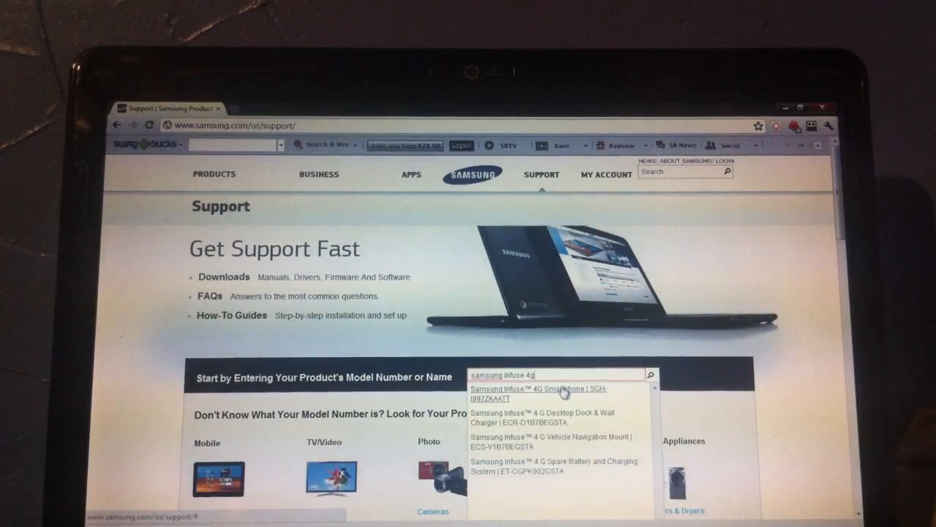
pyautogui.click(544, 392)
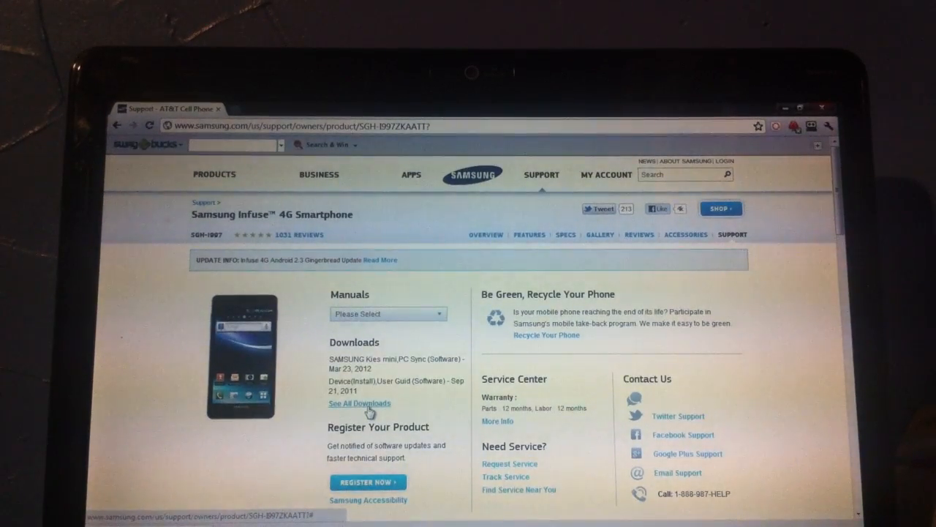
pyautogui.click(358, 403)
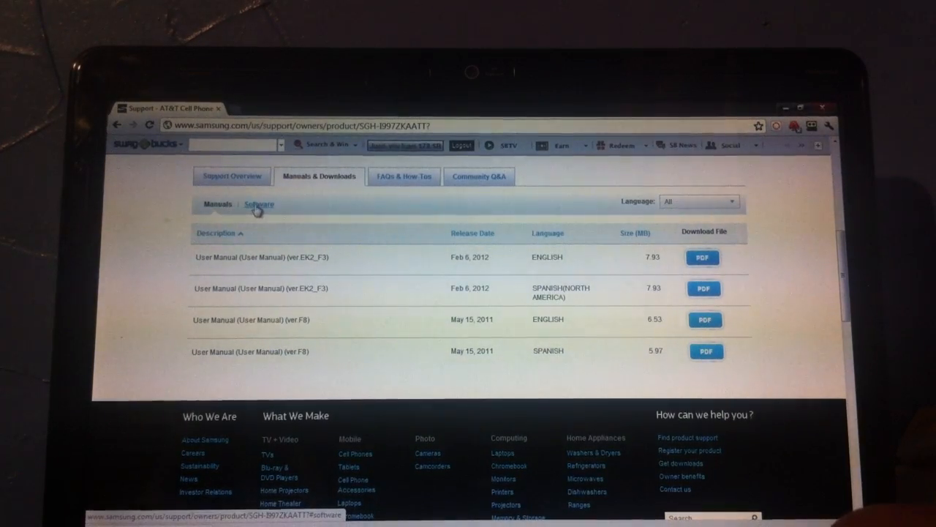
# Show the Infuse 4G software downloads and download Samsung Kies mini PC Sync.
pyautogui.click(258, 204)
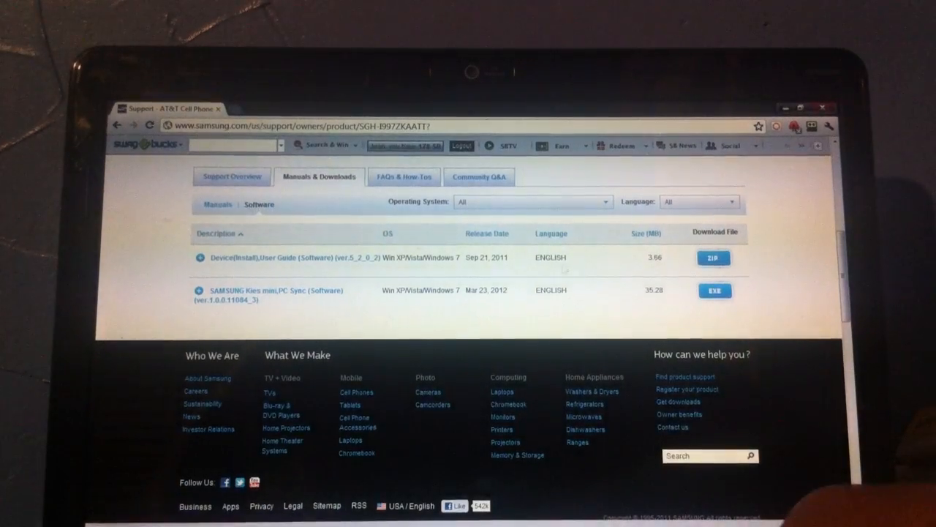
pyautogui.click(714, 290)
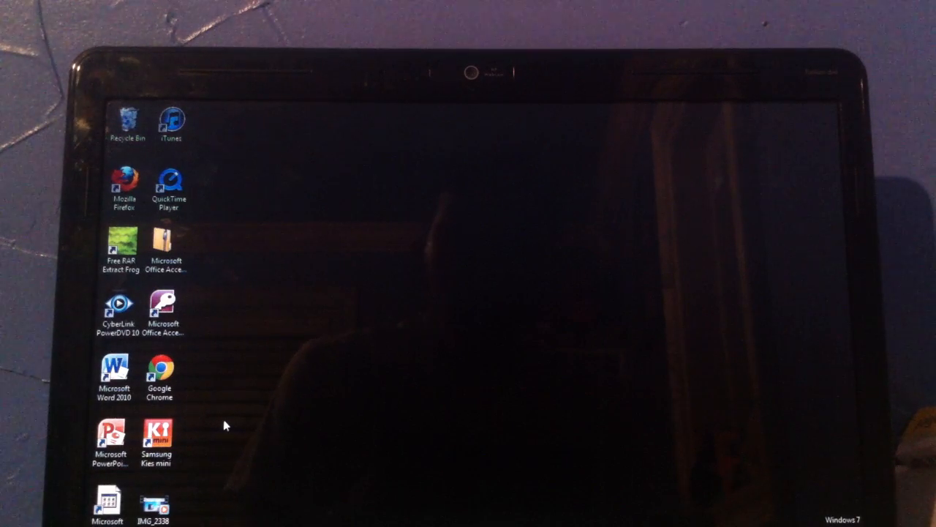
# Launch Samsung Kies mini from its desktop shortcut.
pyautogui.doubleClick(159, 433)
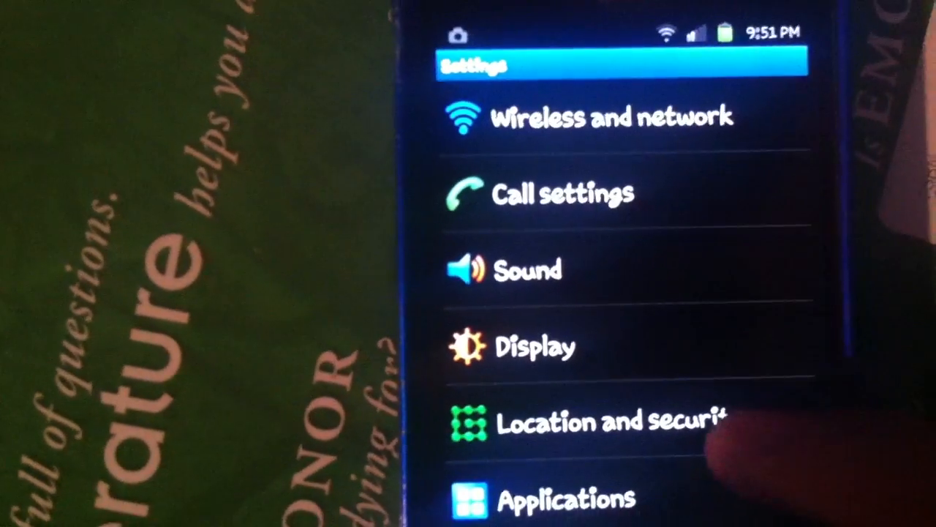
# Scroll the Gingerbread Settings list down to Locale and text.
pyautogui.scroll(-3)
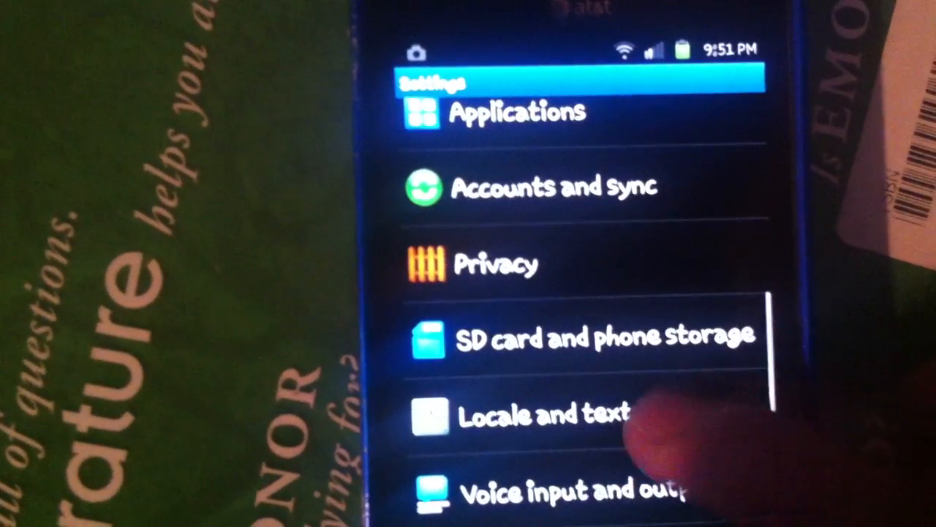